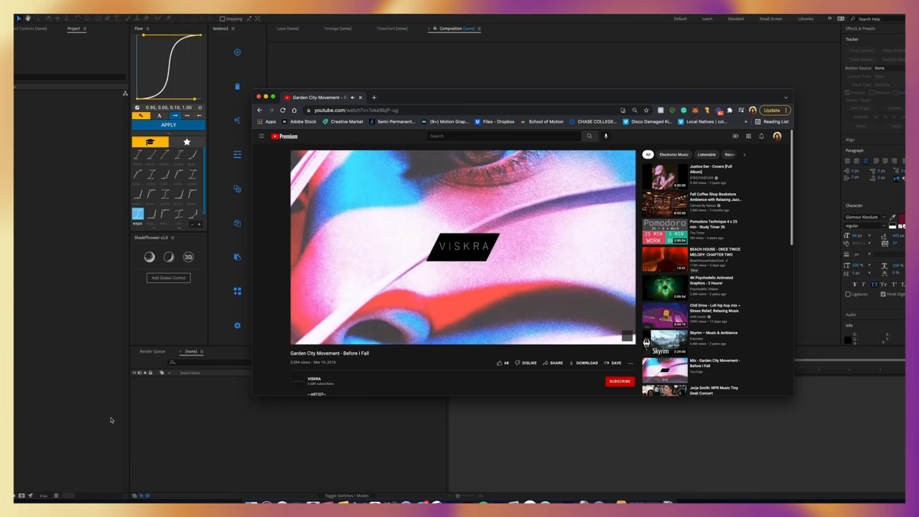
mouse_move(334, 385)
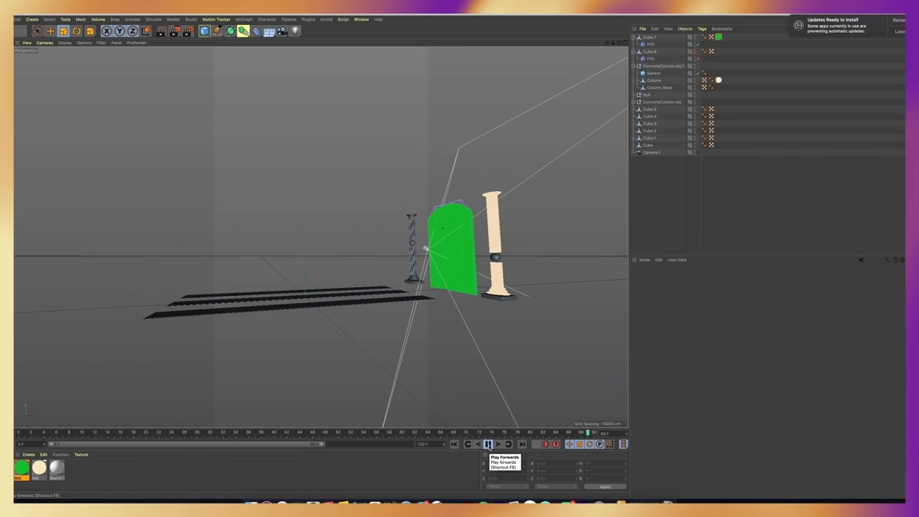
Play the camera animation past the green door, columns and black stair strips
left_click(487, 443)
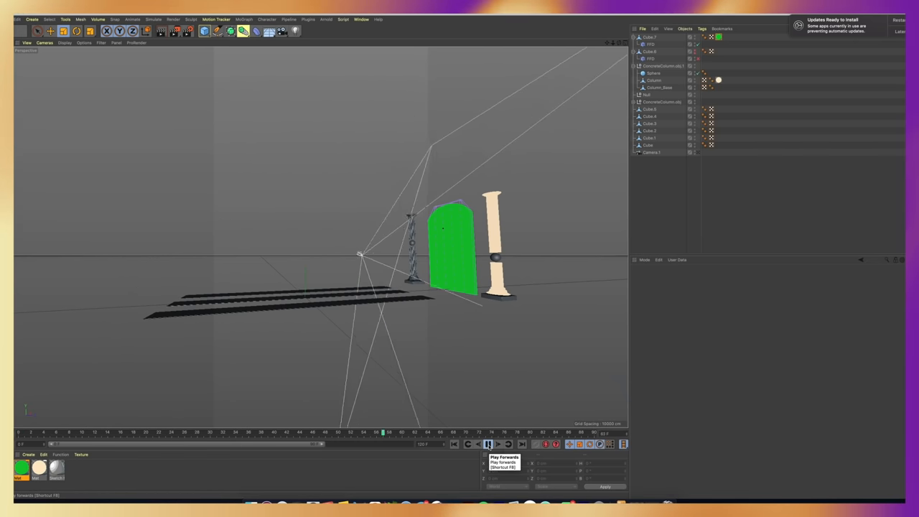
left_click(486, 444)
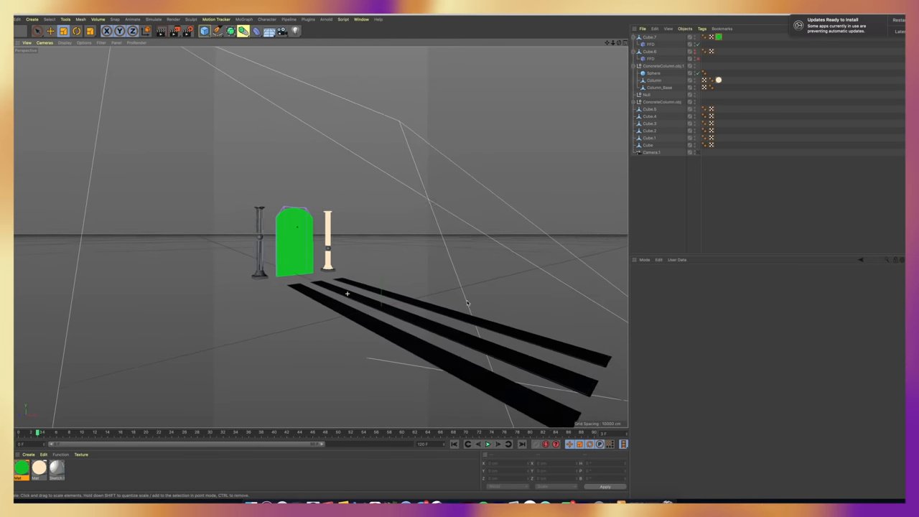
left_click_drag(348, 293, 399, 277)
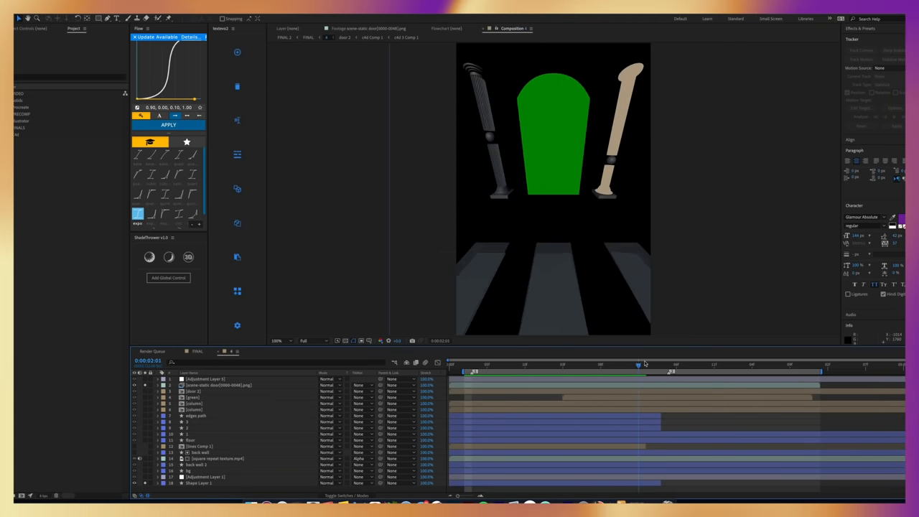
Set the current time to frame 0 to show the stair layers' path keyframes
left_click(472, 366)
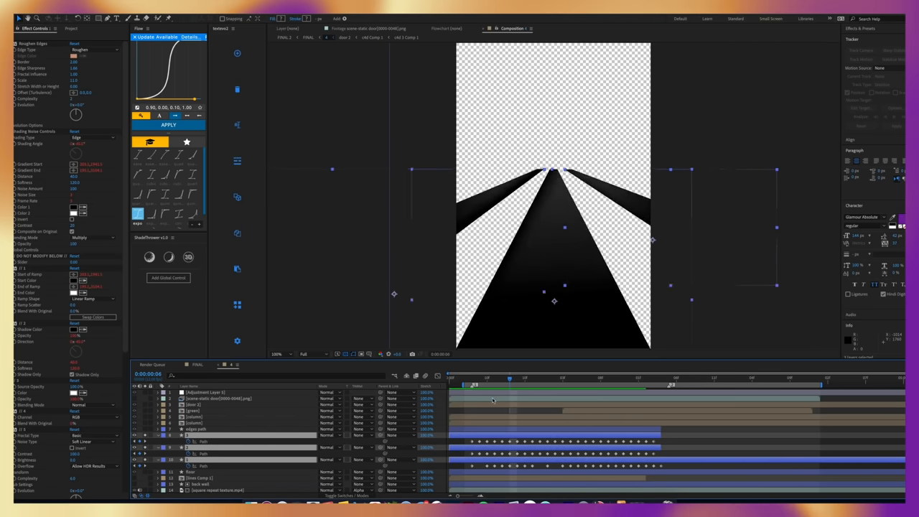
Advance the stairs shot a few frames until the small green door appears
left_click(471, 378)
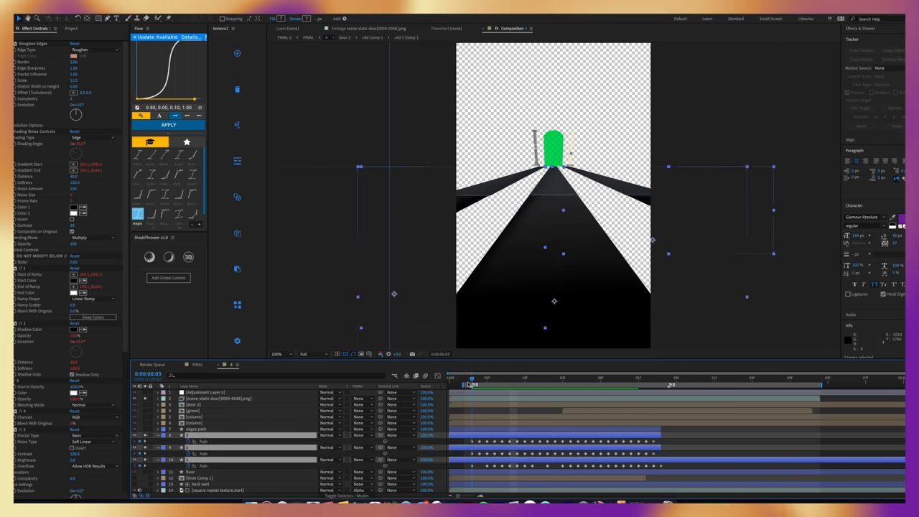
left_click(592, 378)
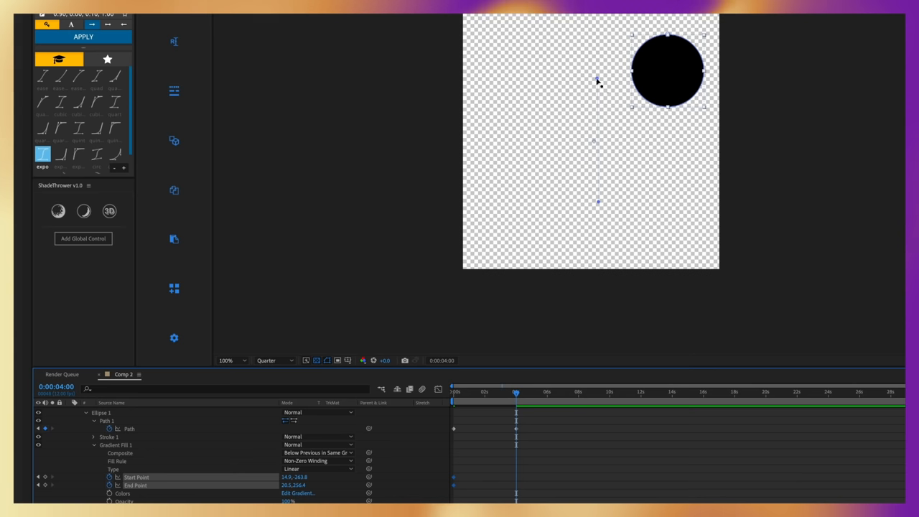
Move the gradient fill's start point handle on the black circle in Comp 2
left_click_drag(599, 83, 673, 115)
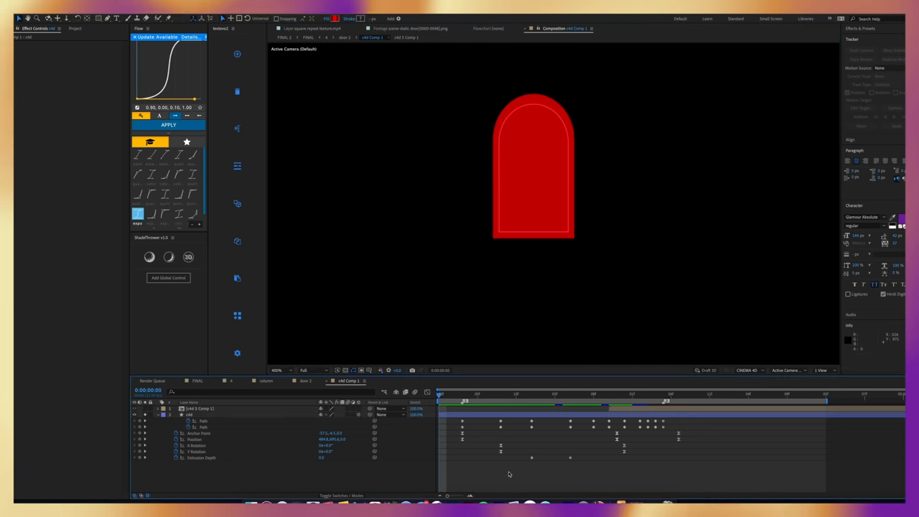
Go to an early door frame, select the c4d door layer, and bring up Comp 2
left_click(515, 394)
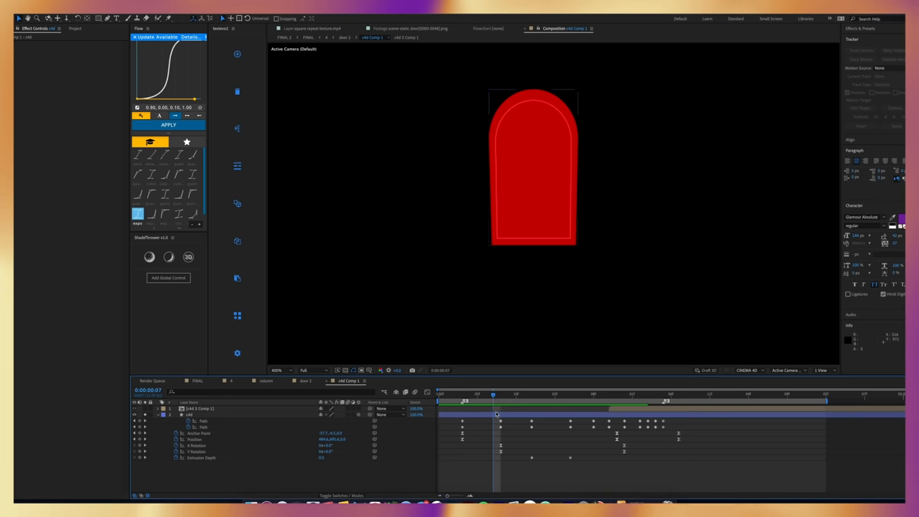
left_click(189, 415)
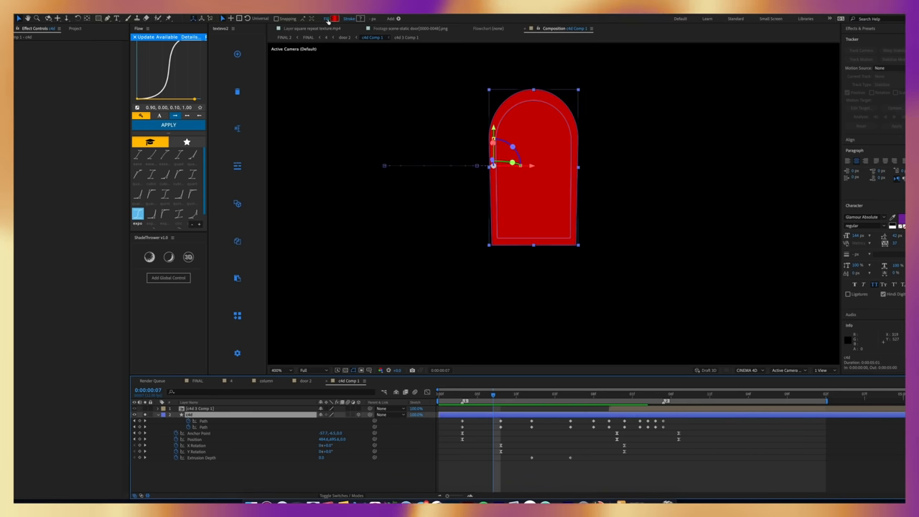
left_click(327, 18)
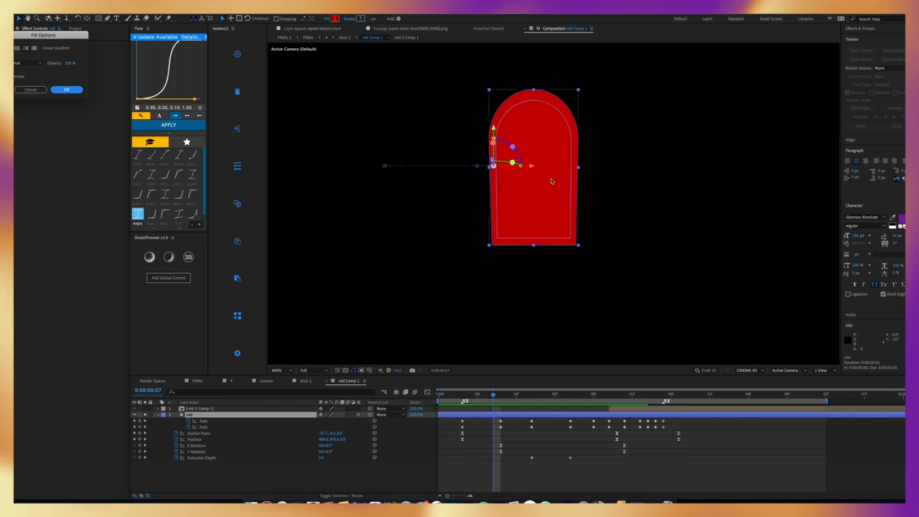
mouse_move(556, 176)
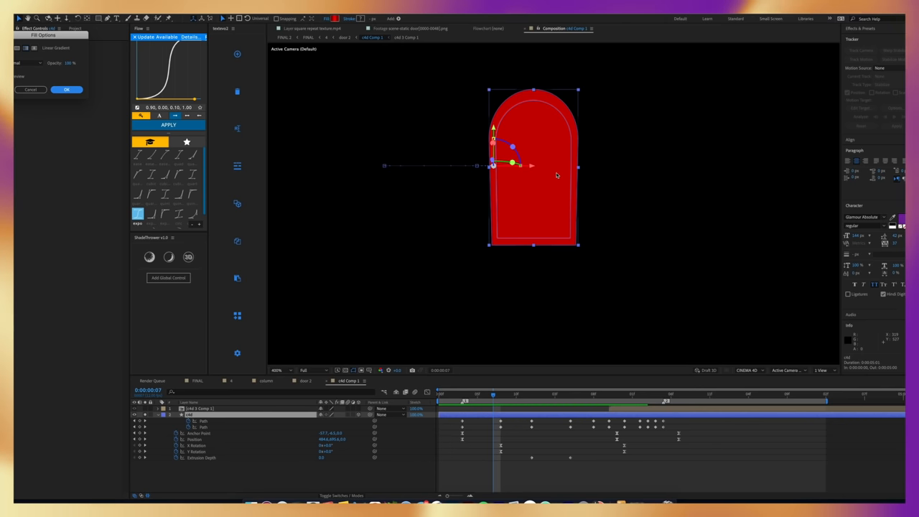
mouse_move(657, 152)
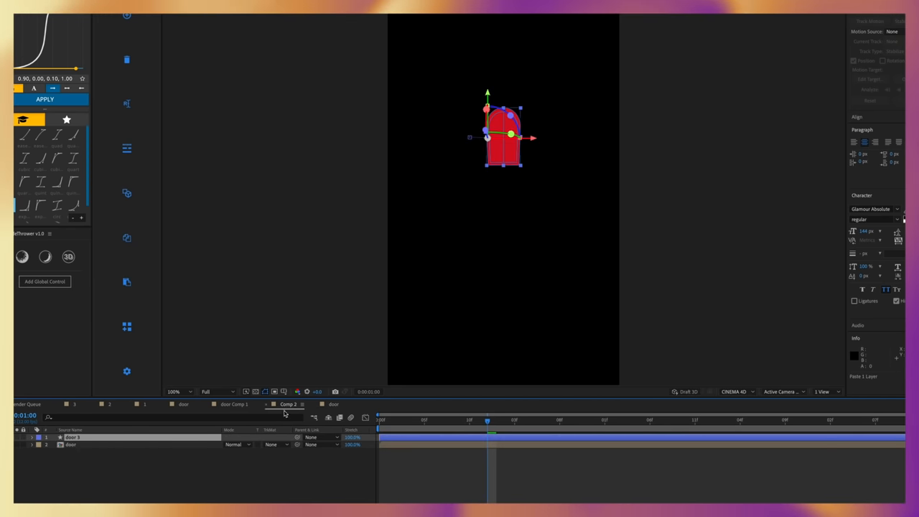
Open the stairs comp with cream steps receding into the dark
left_click(732, 391)
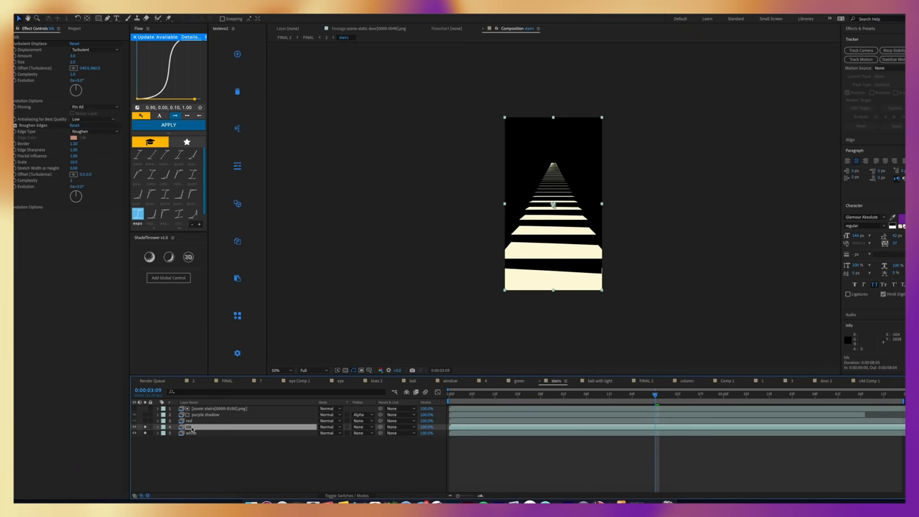
mouse_move(146, 424)
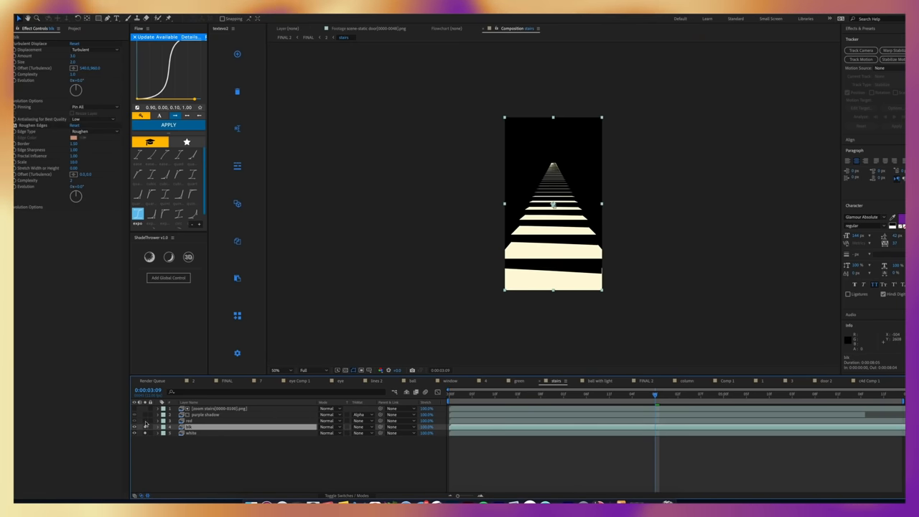
Switch to the Cinema 4D window with the block staircase scene
left_click(189, 420)
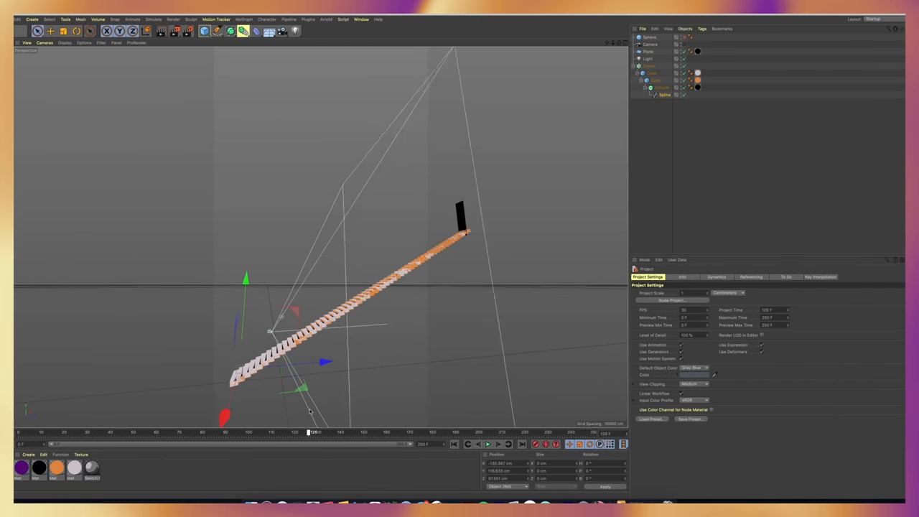
Drag across the Perspective viewport to review the Cloner block staircase
left_click_drag(309, 431, 450, 431)
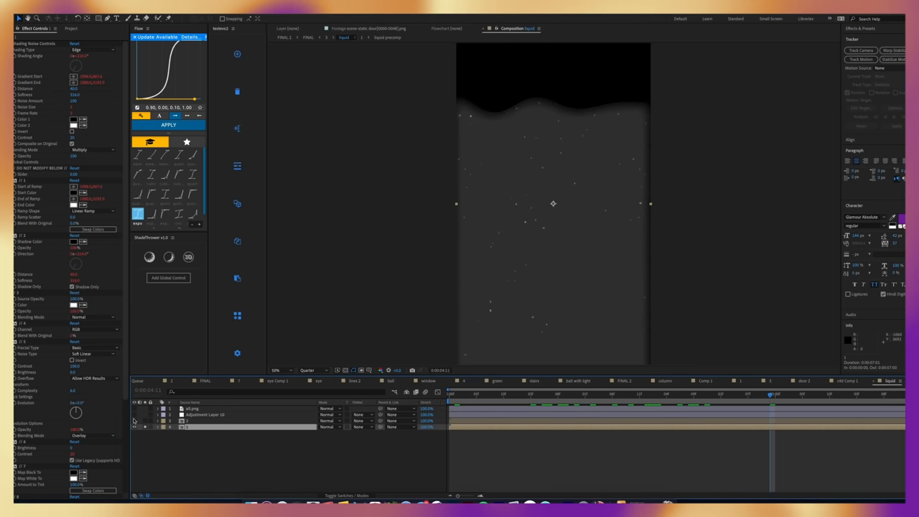
Bring up the eye comp with its top lid and bottom lid keyframes
left_click(595, 393)
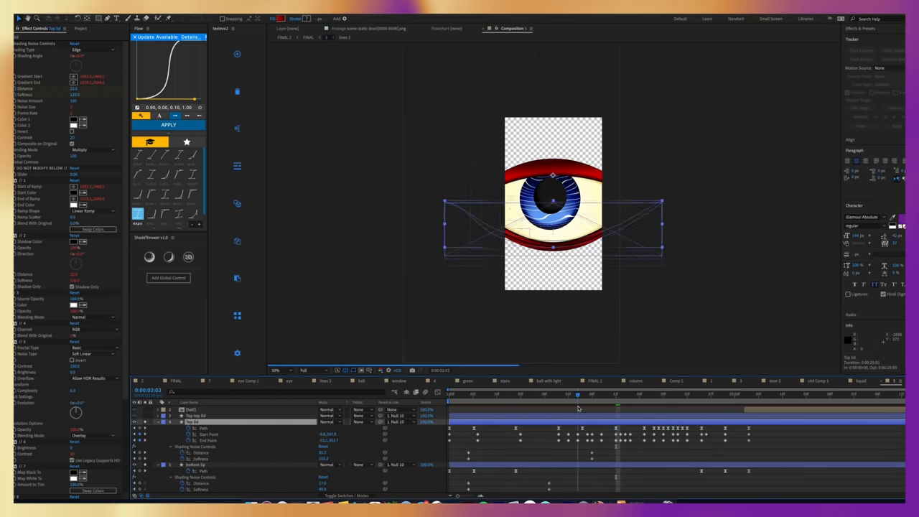
Bring up the window comp with the eye inside the glowing blue arch
left_click(668, 393)
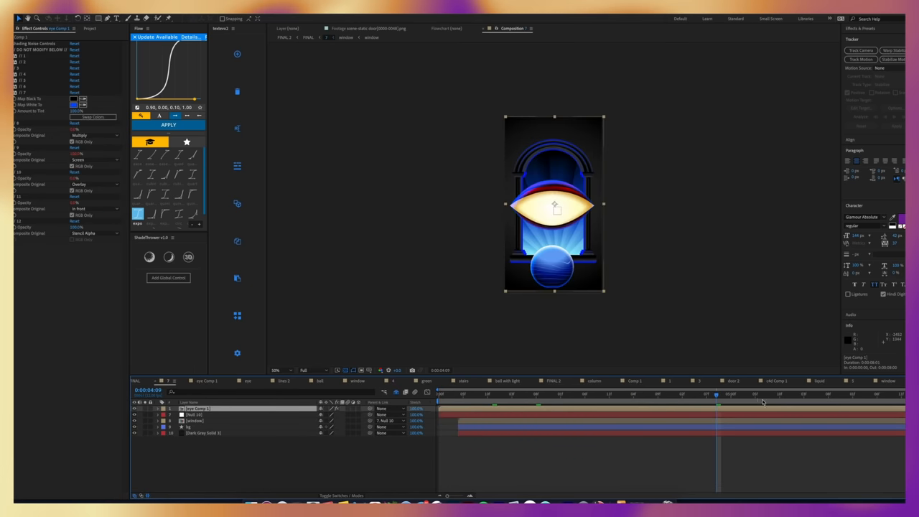
mouse_move(310, 37)
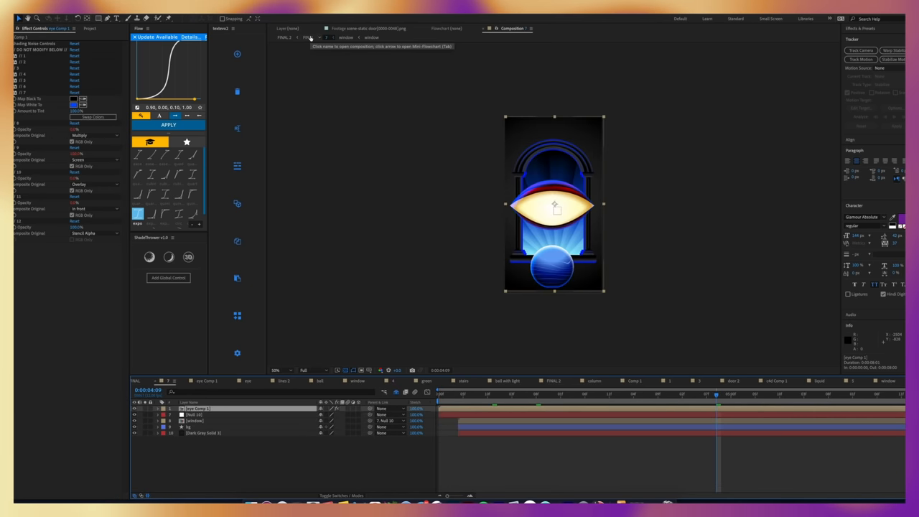